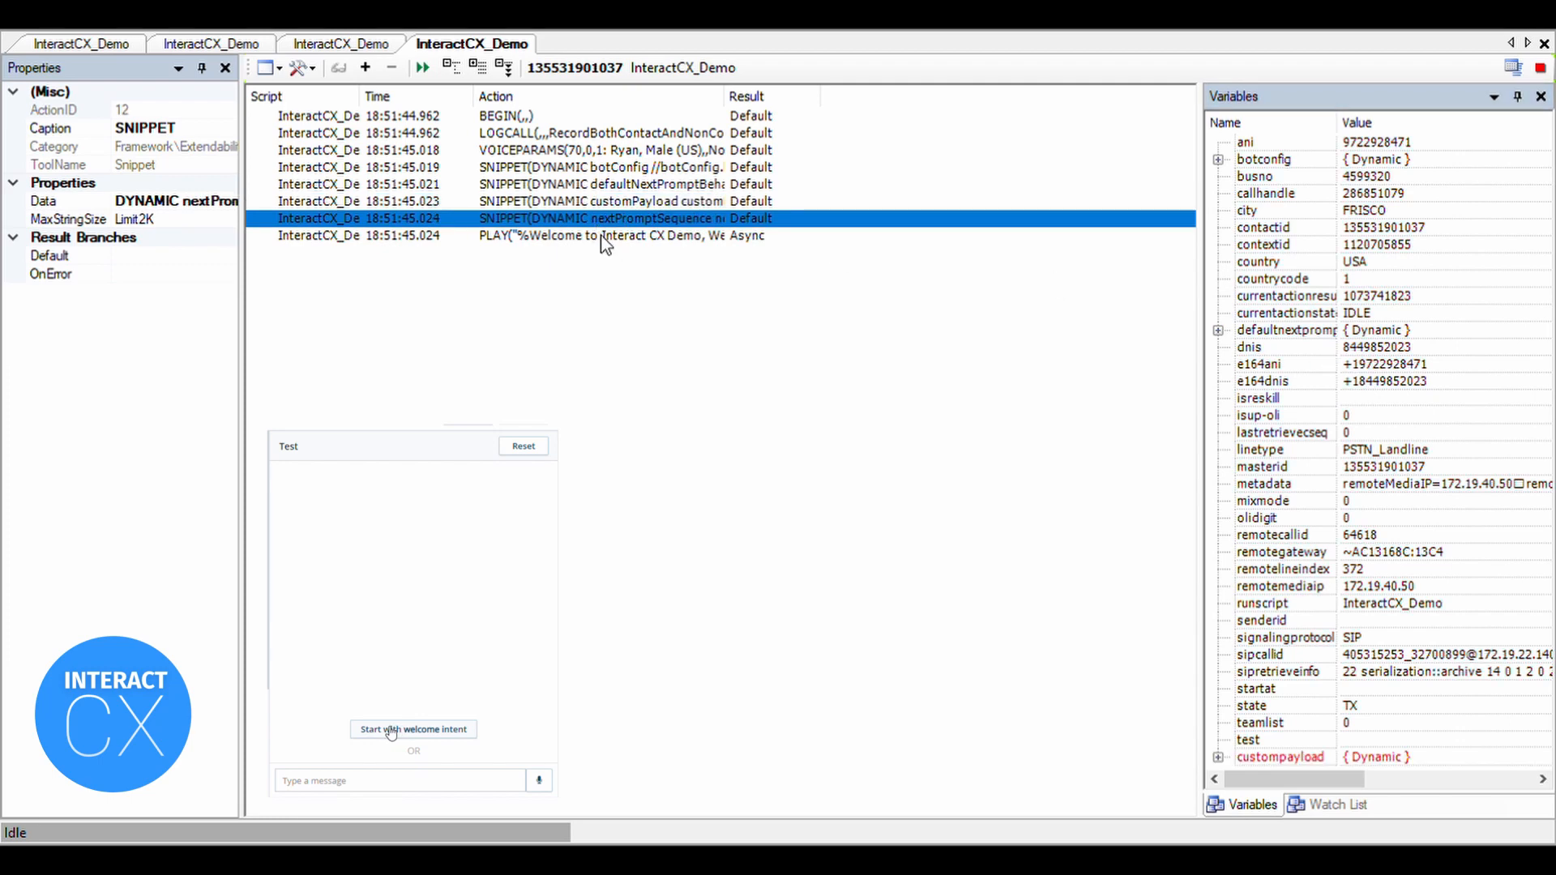
Run the welcome-intent test and inspect the last DialogFlowAudio row's payload showing the Greeting_Menu intent.
left_click(413, 728)
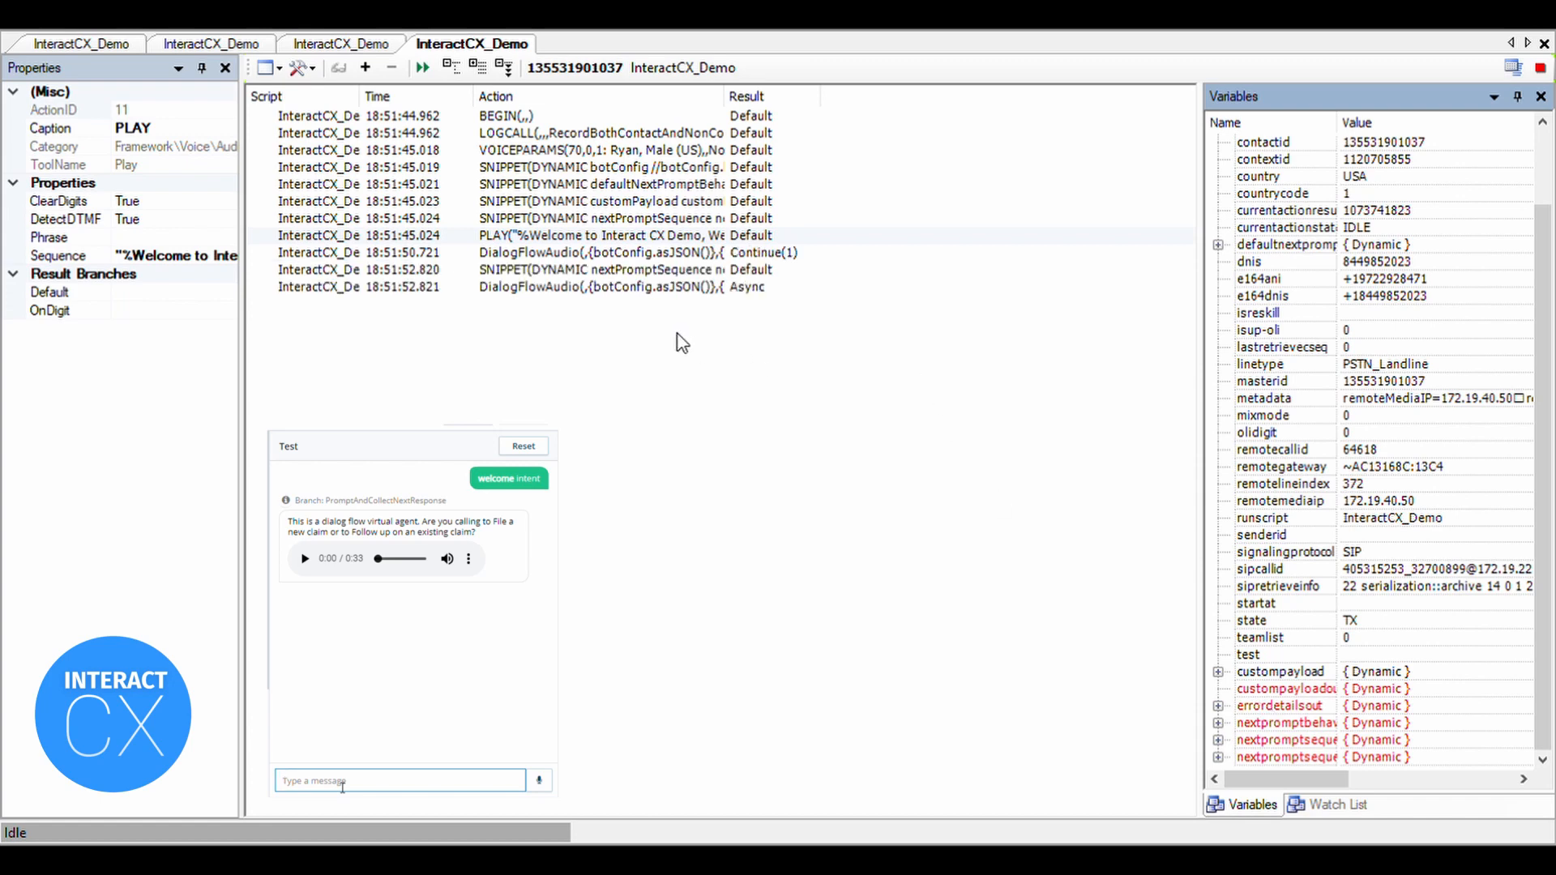
left_click(595, 287)
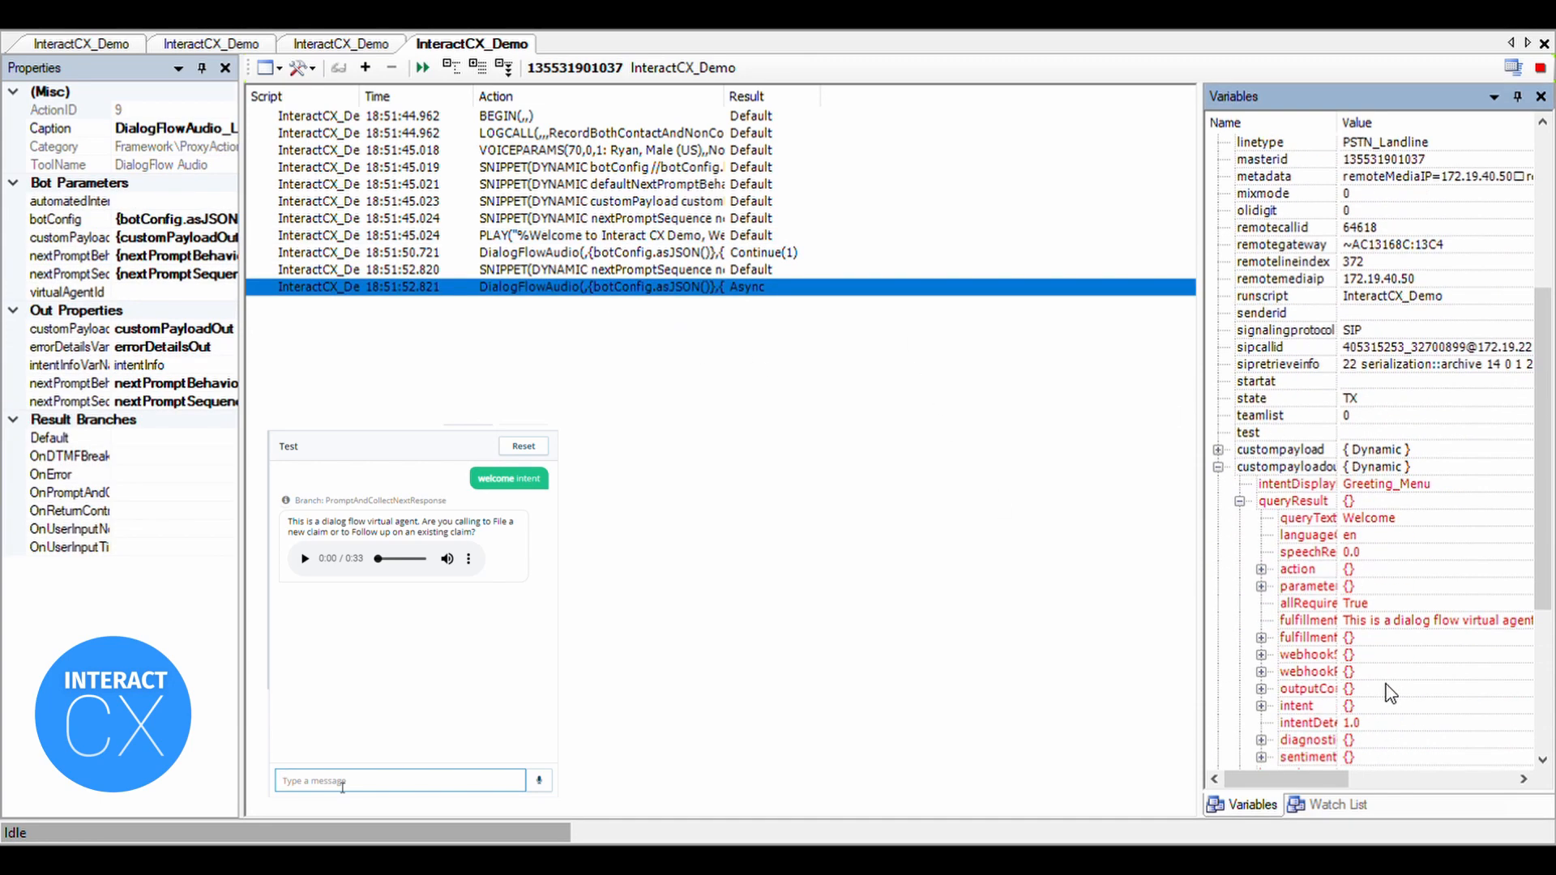
scroll("down", 3)
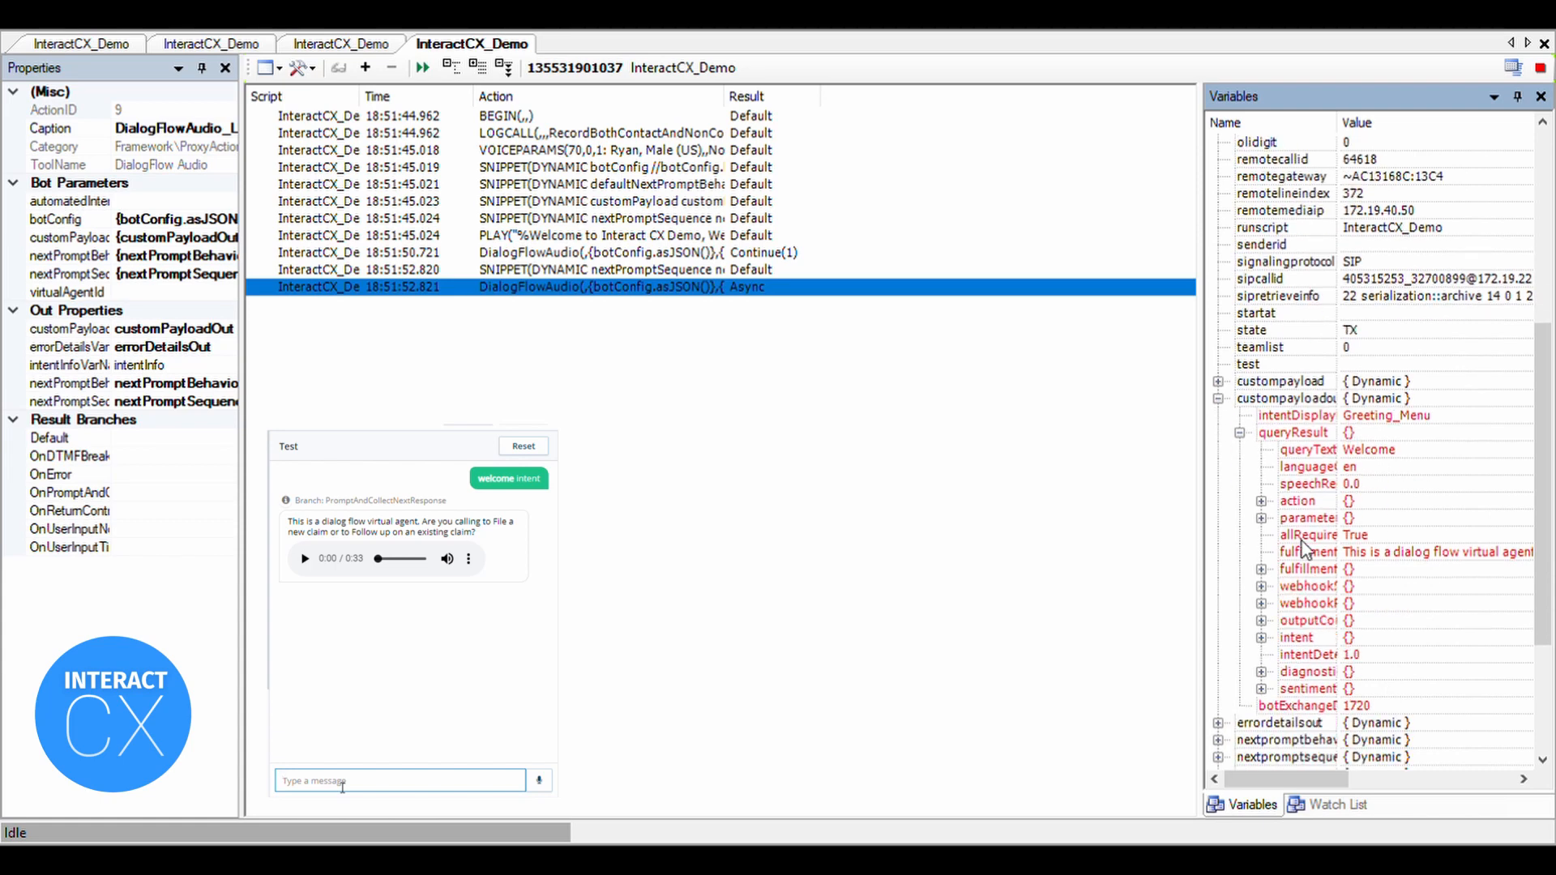
Reply 'file a new claim' to the virtual agent in the test chat.
type("file a new c")
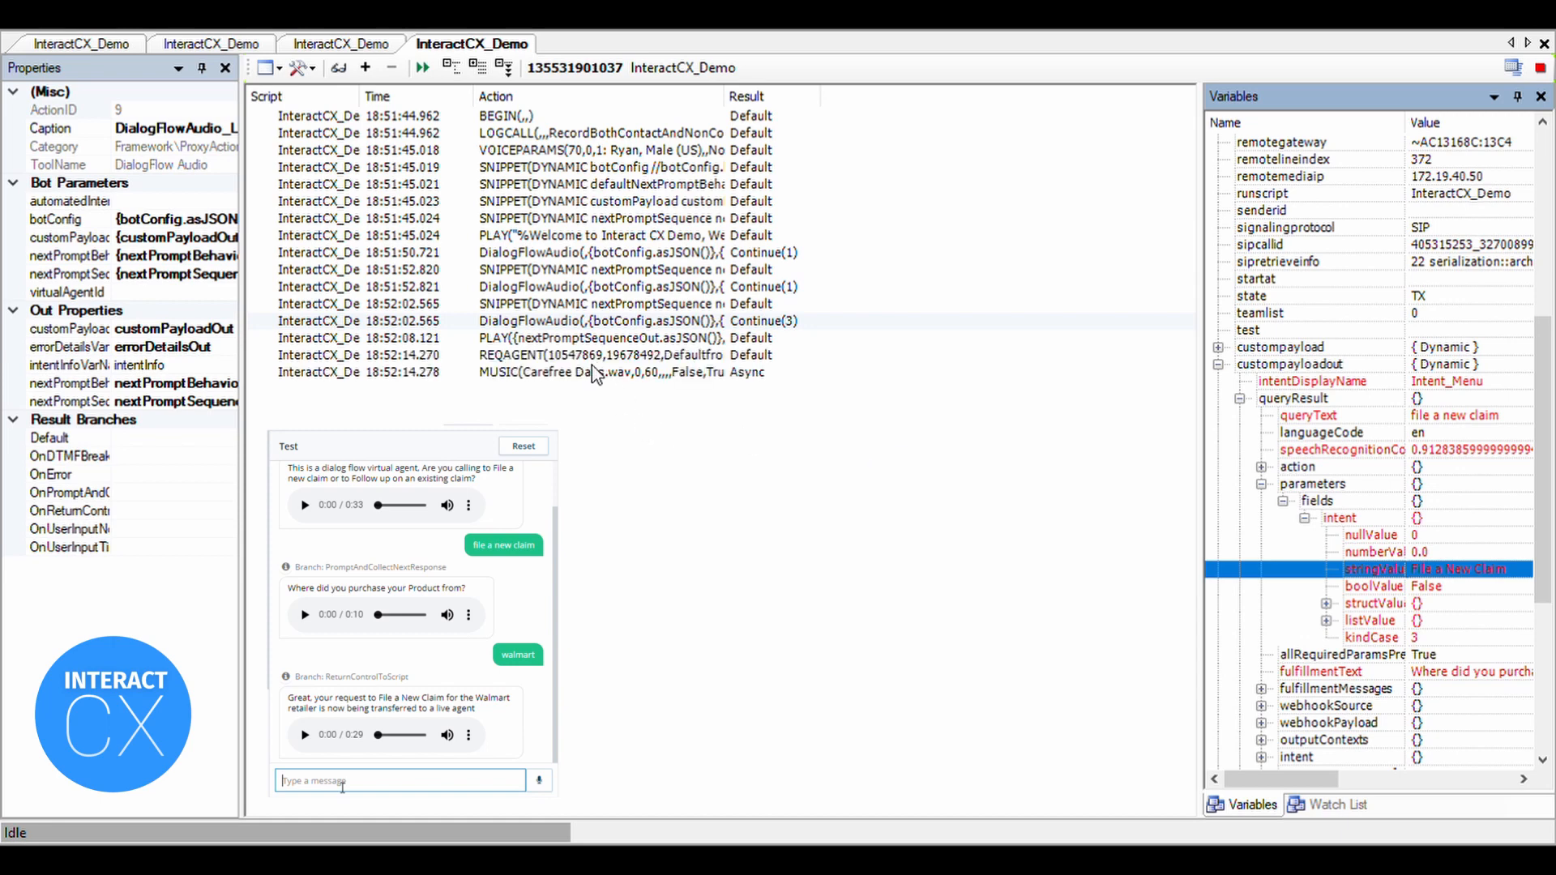
Select the REQAGENT trace row and confirm the retailer parameter's stringValue is Walmart.
left_click(595, 355)
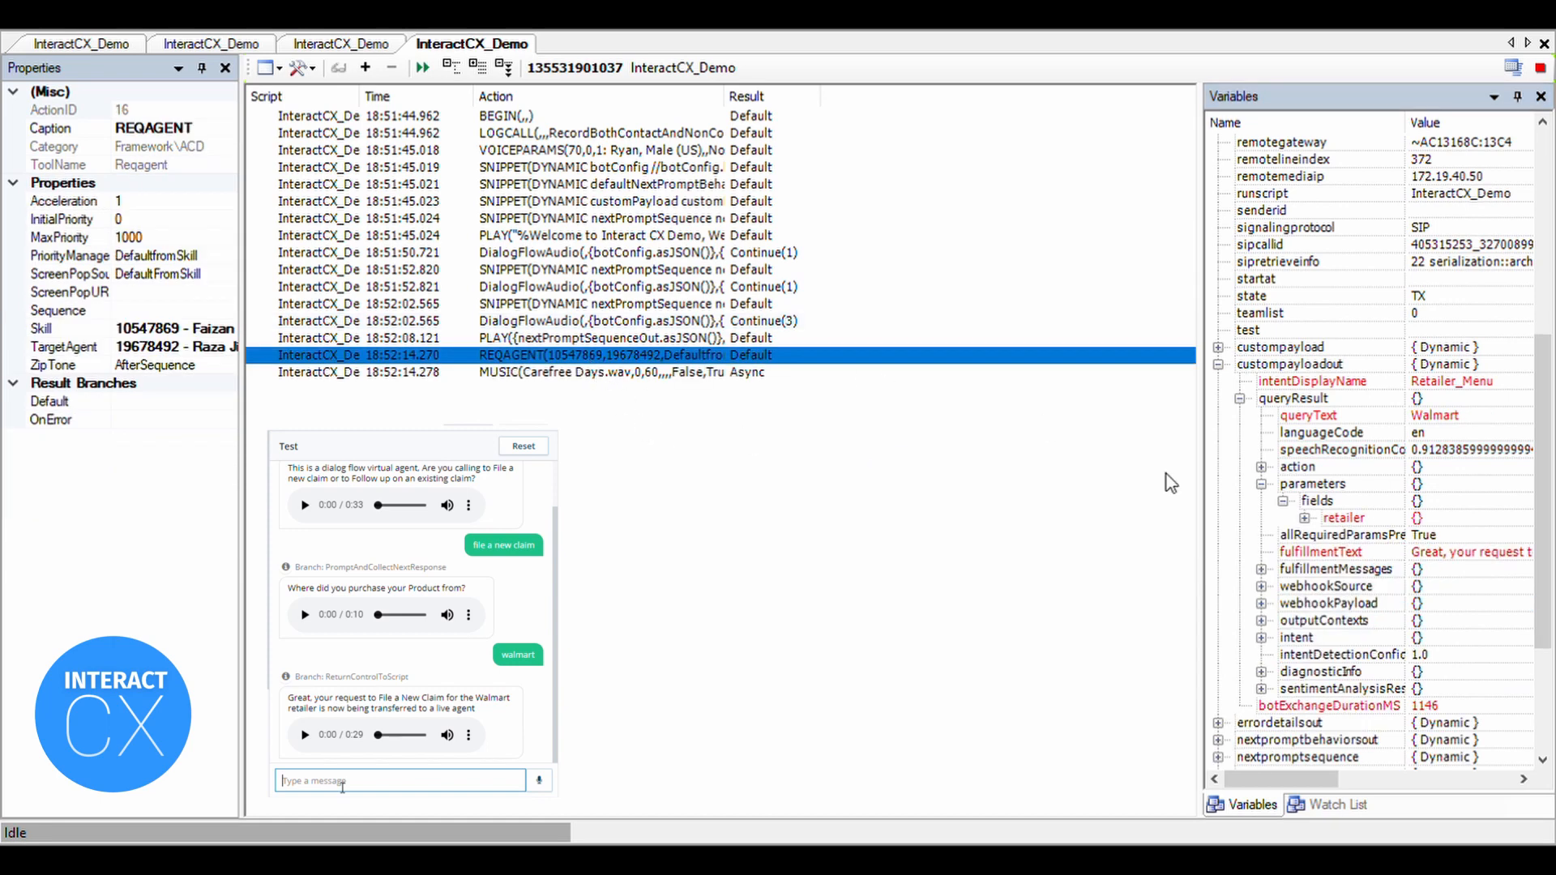
left_click(1261, 517)
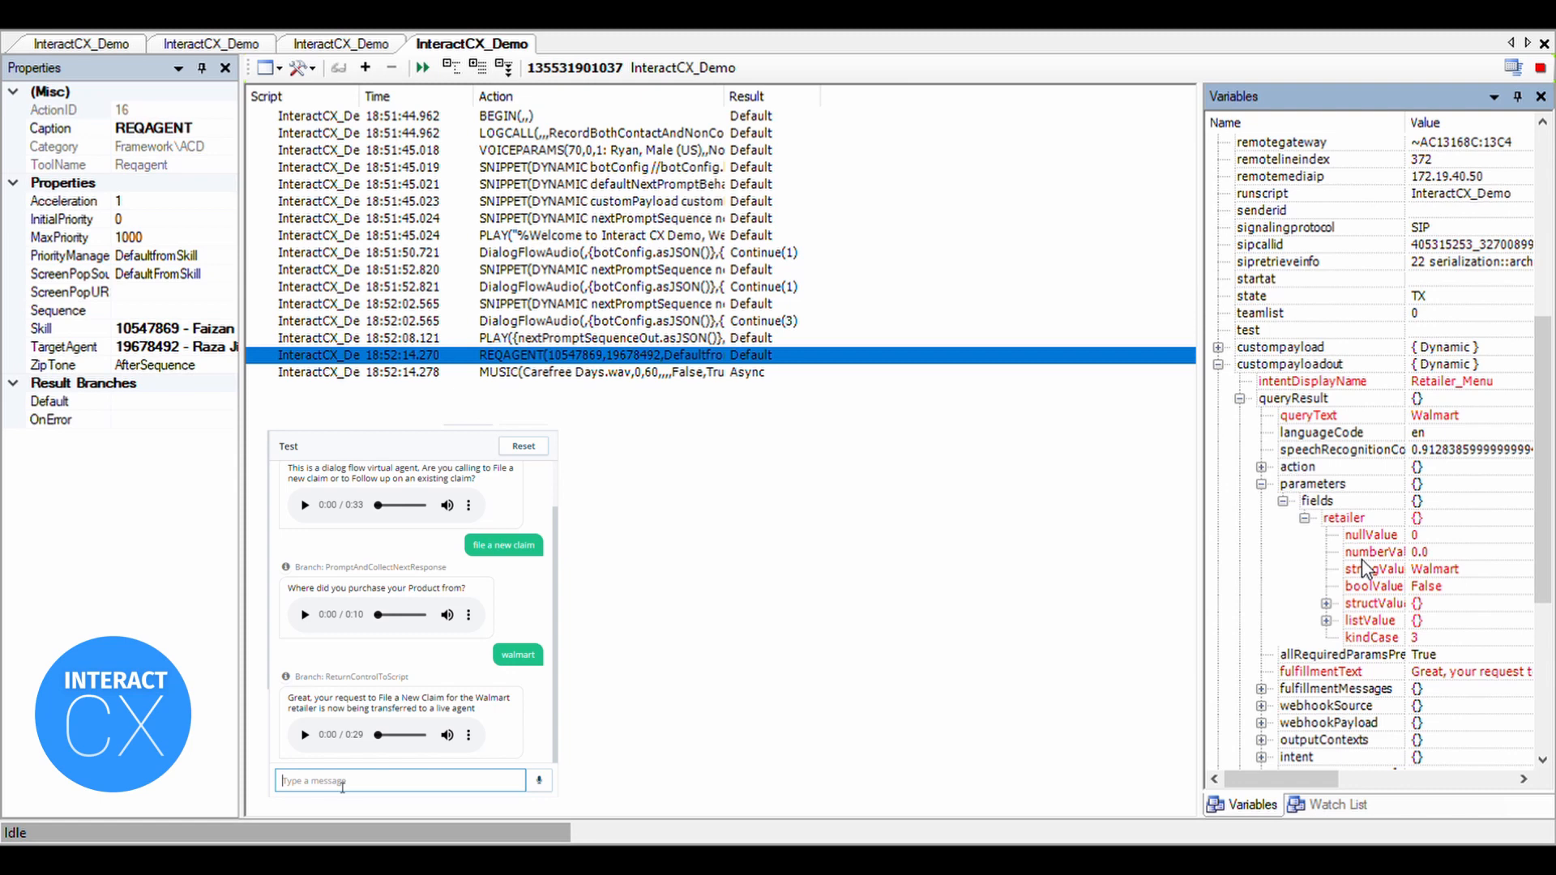
left_click(1373, 569)
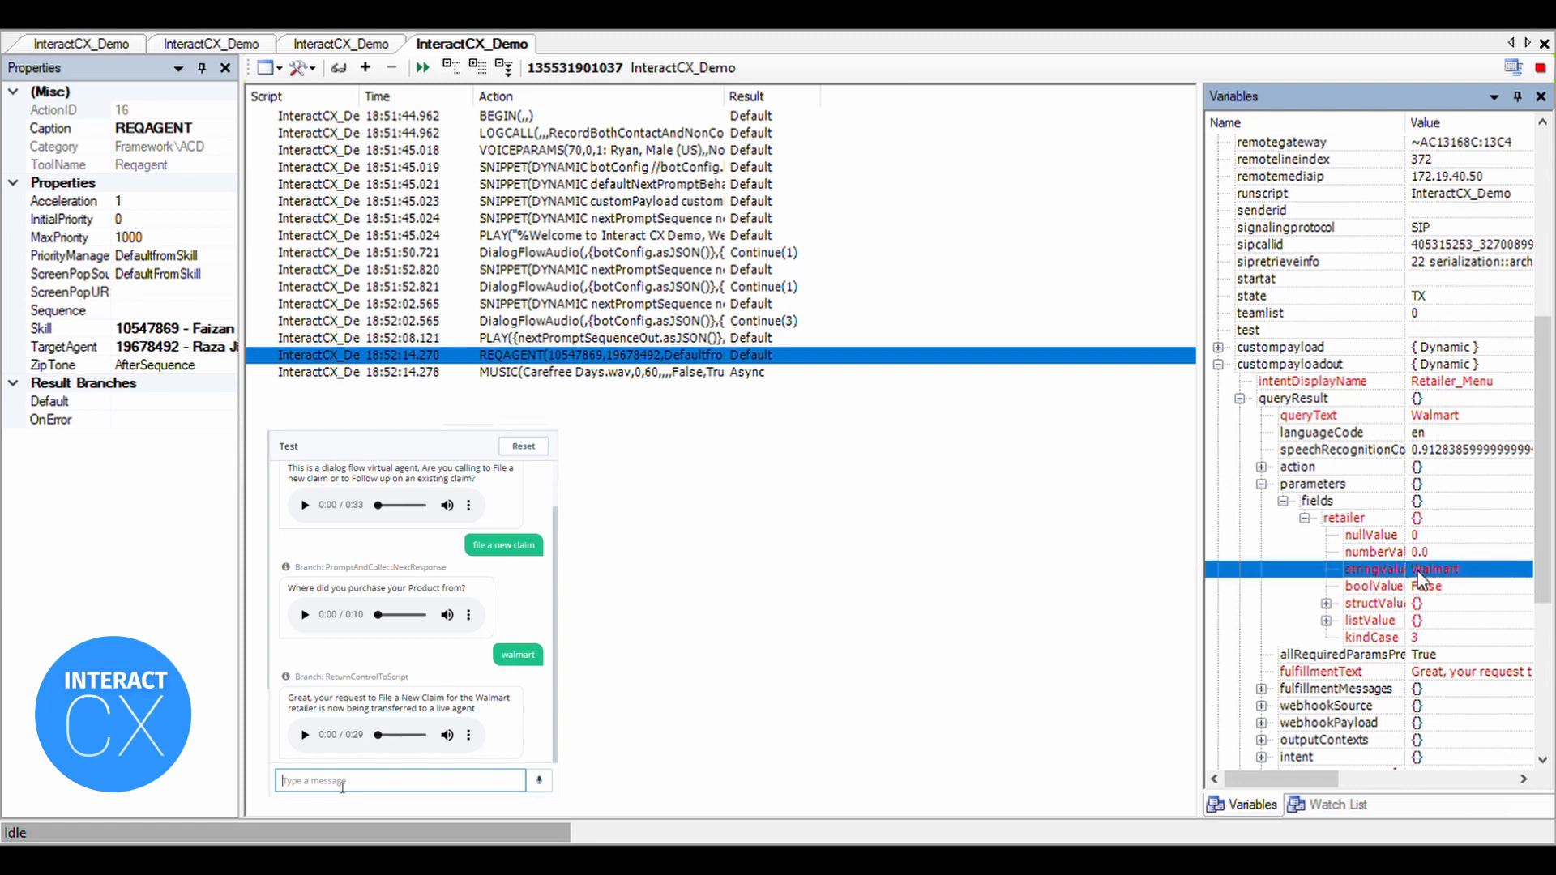